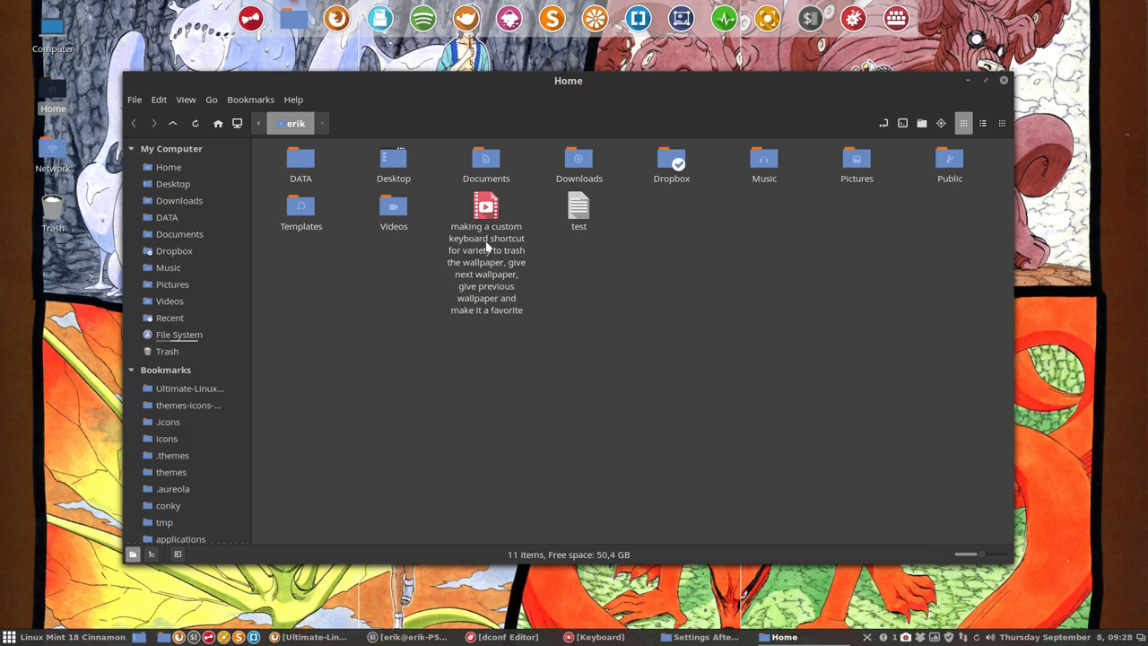
Launch Keyboard settings and view the custom shortcut binding for variety trash wallpaper.
click(486, 206)
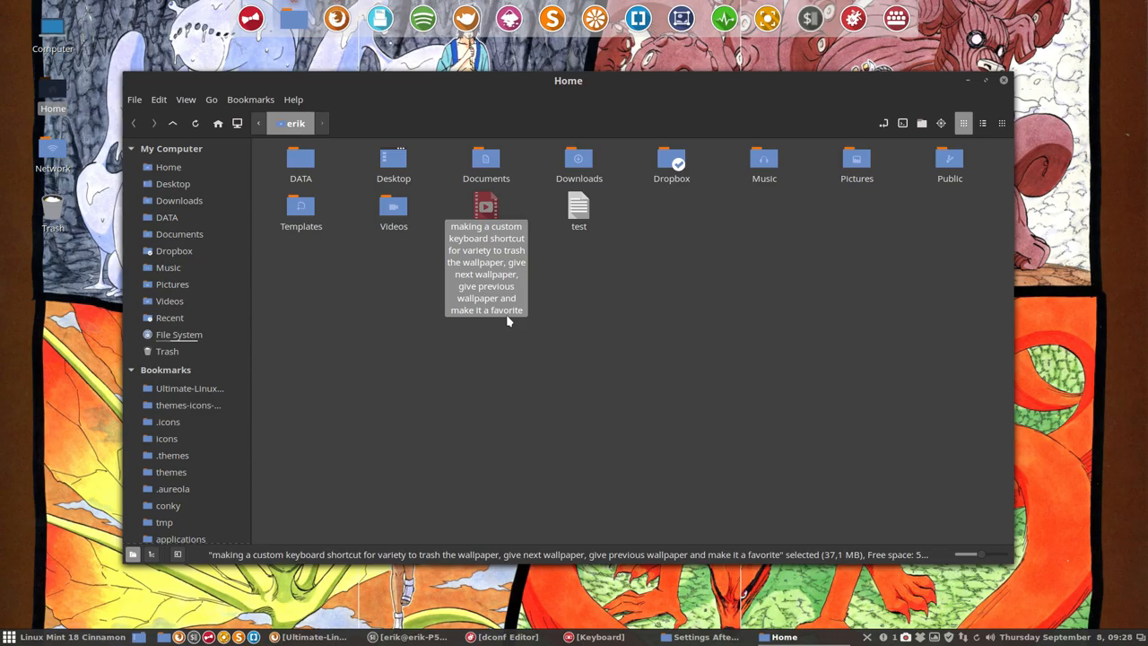
mouse_move(531, 326)
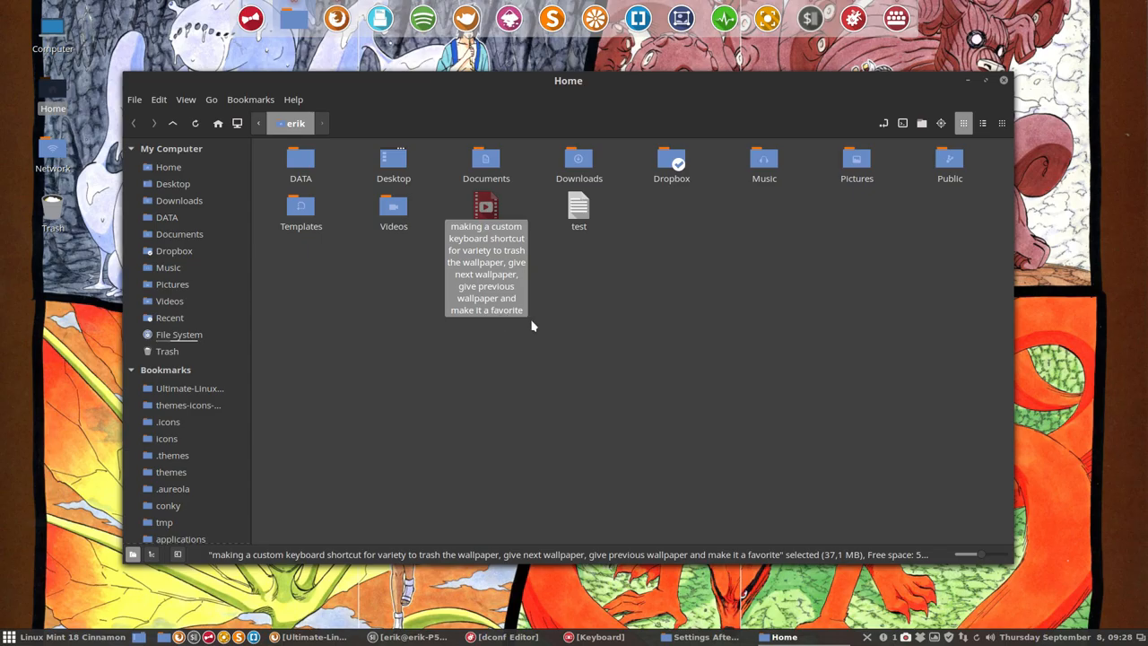
click(9, 637)
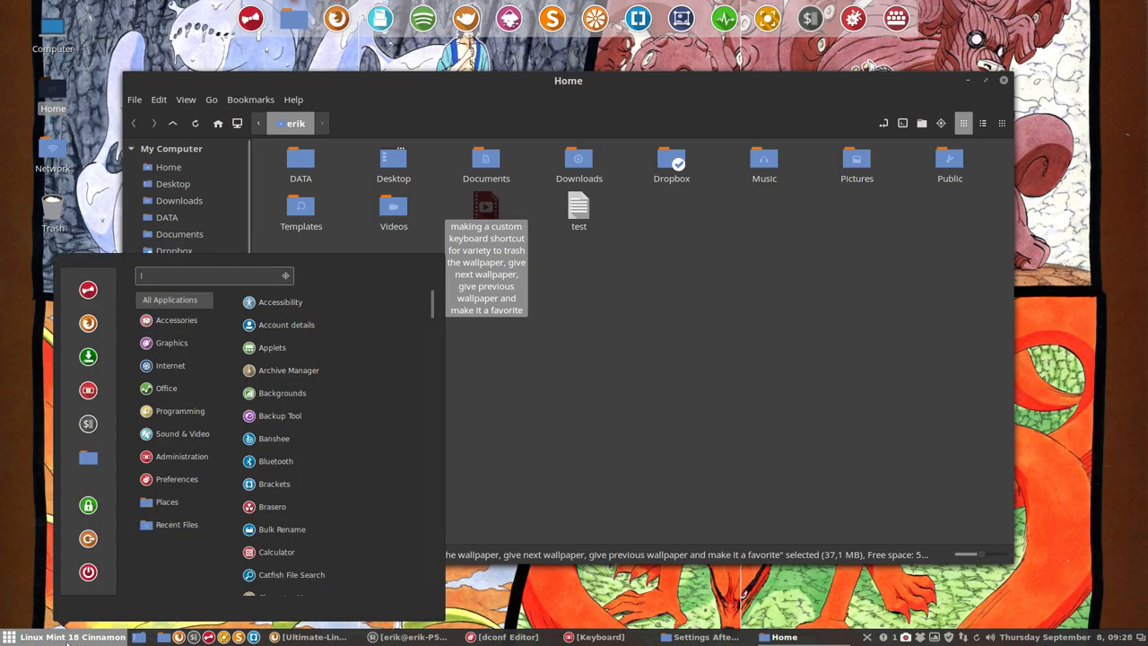
text(keyb)
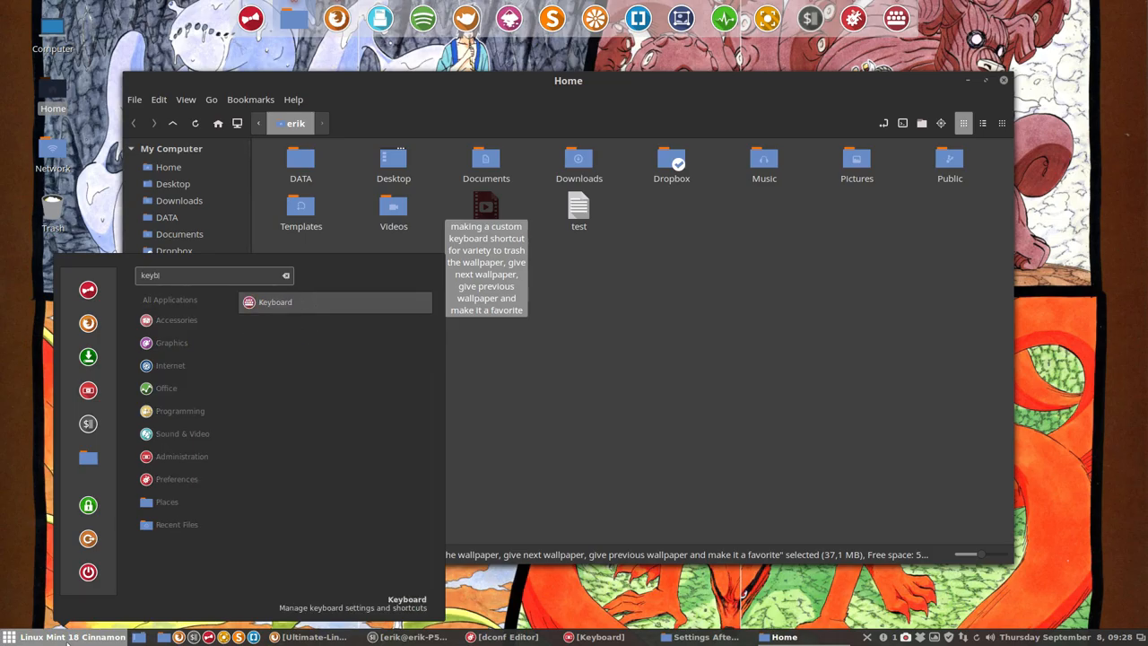
click(276, 301)
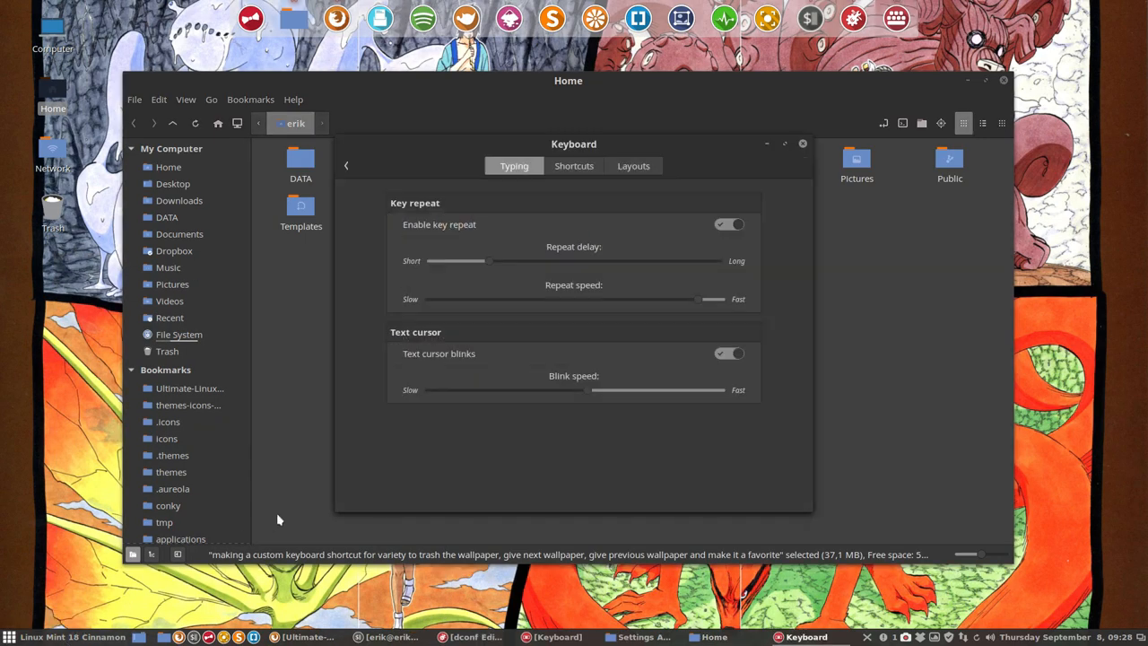
click(574, 165)
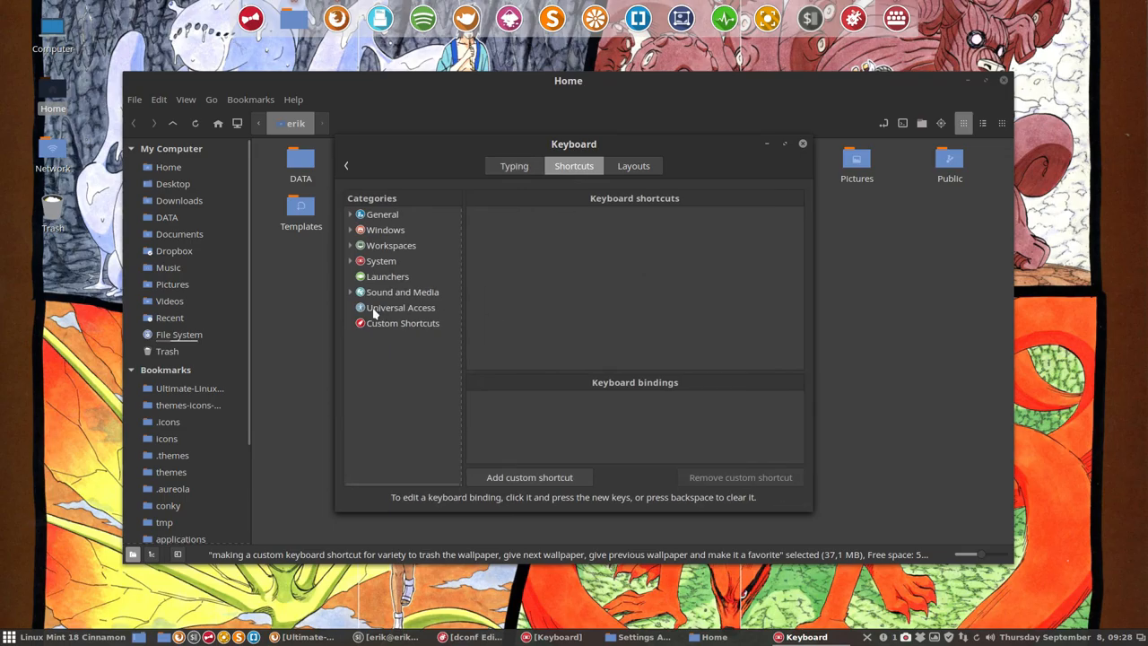
click(402, 323)
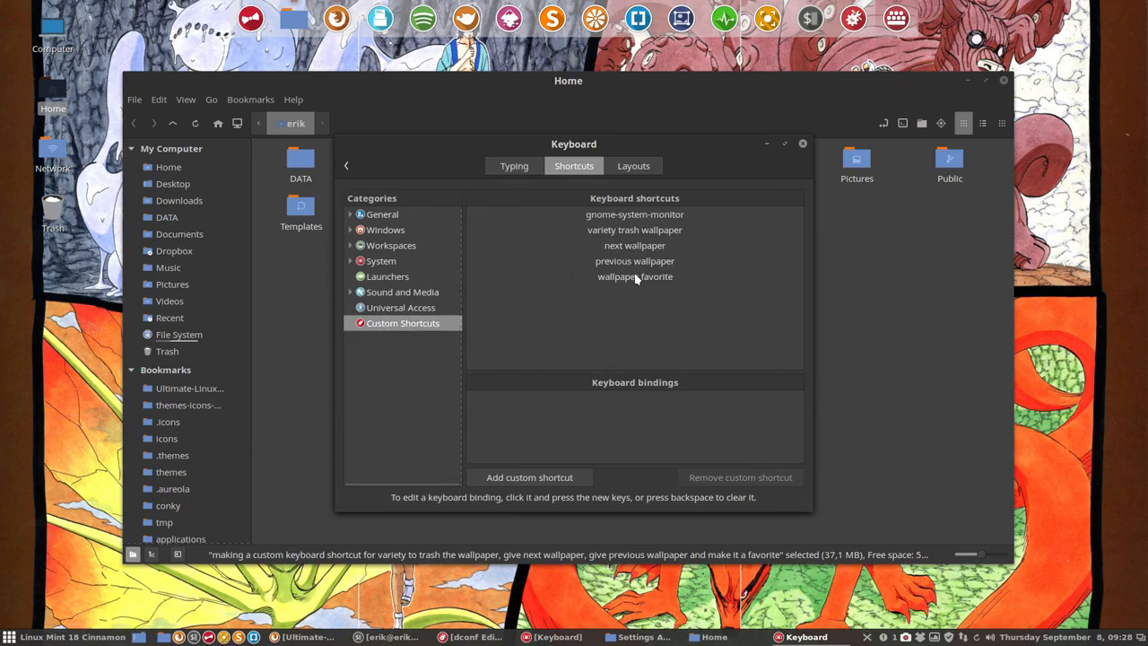
click(635, 230)
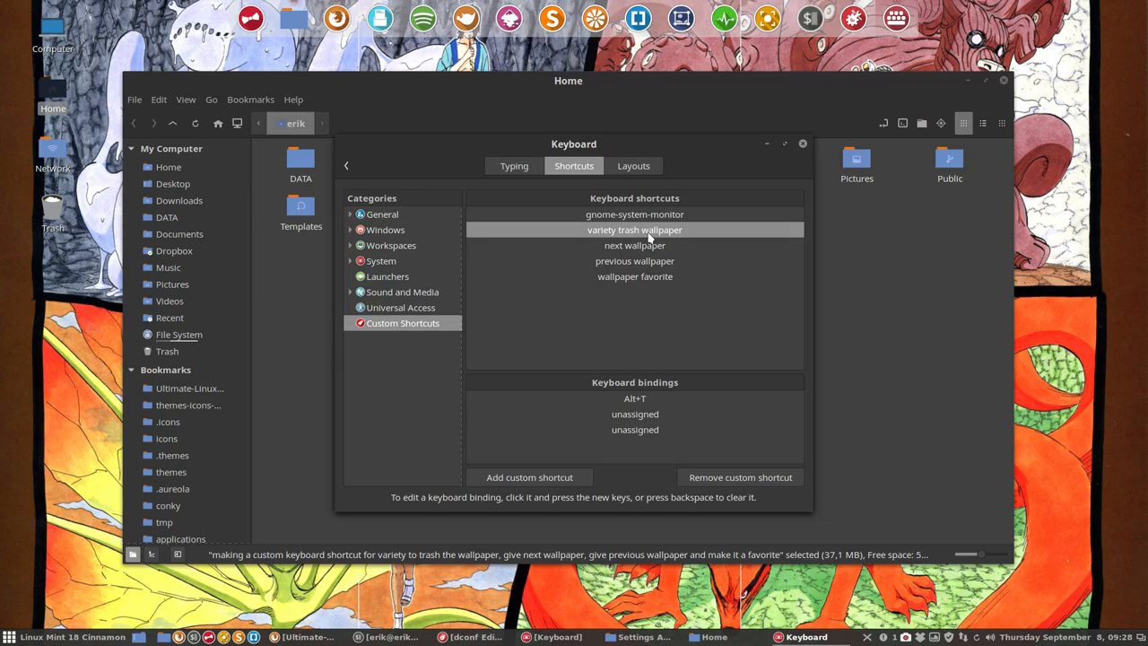
mouse_move(650, 348)
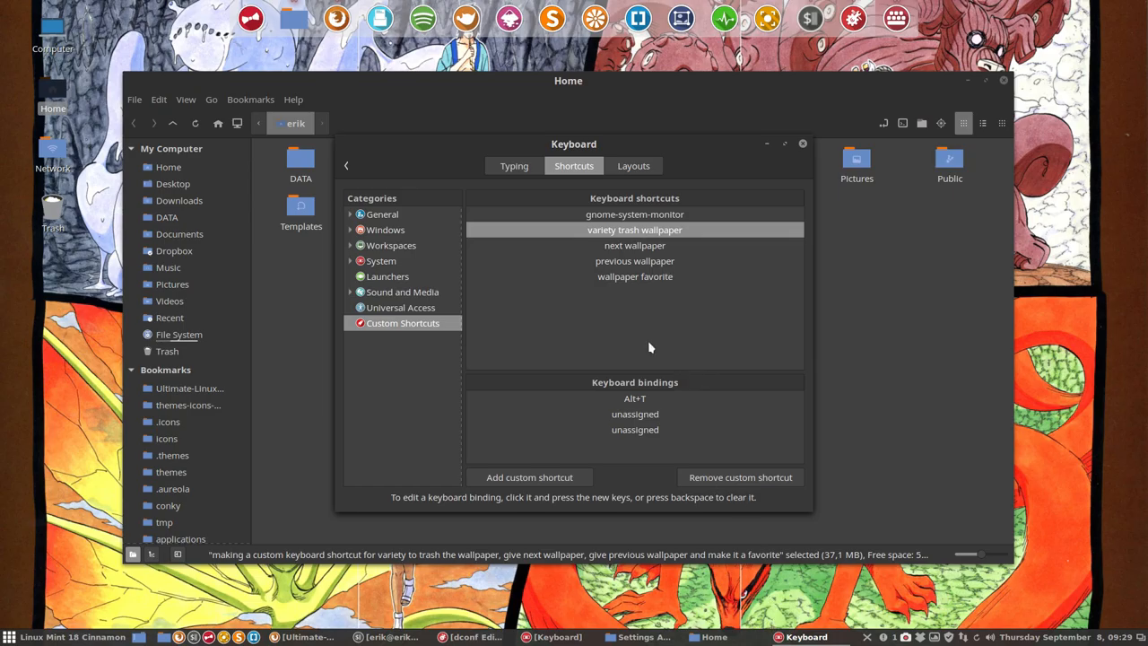
mouse_move(578, 285)
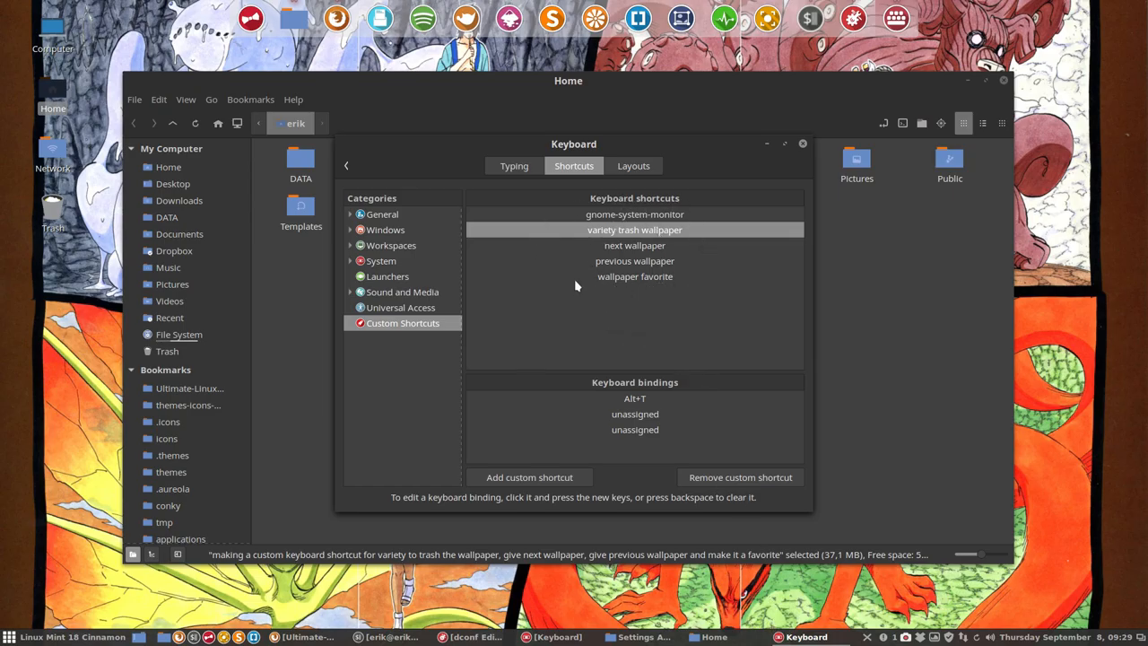
mouse_move(635, 277)
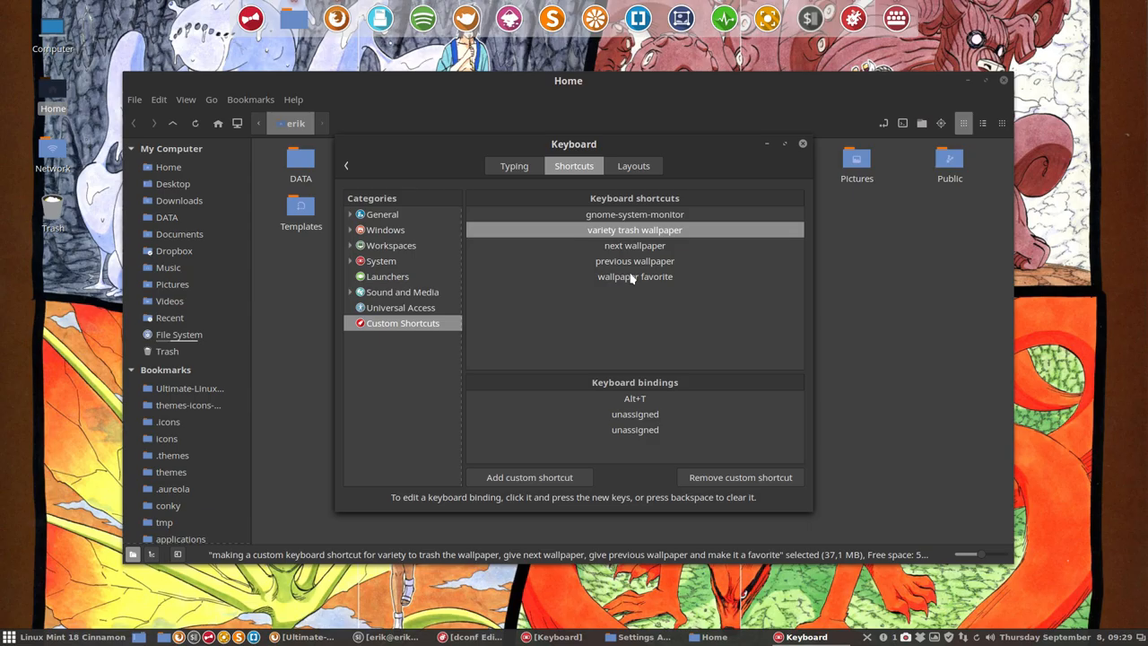
mouse_move(804, 179)
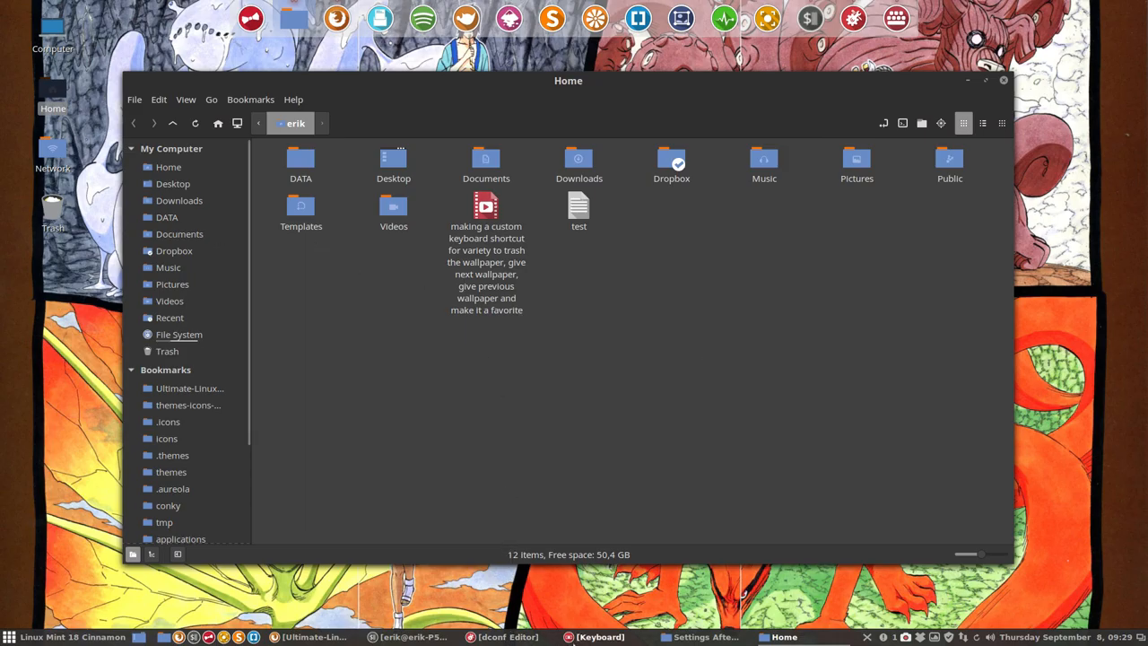
In the browser, browse the Ultimate-Linux-Mint-18-Cinnamon repository into config_apps/variety-shortcuts.
click(312, 636)
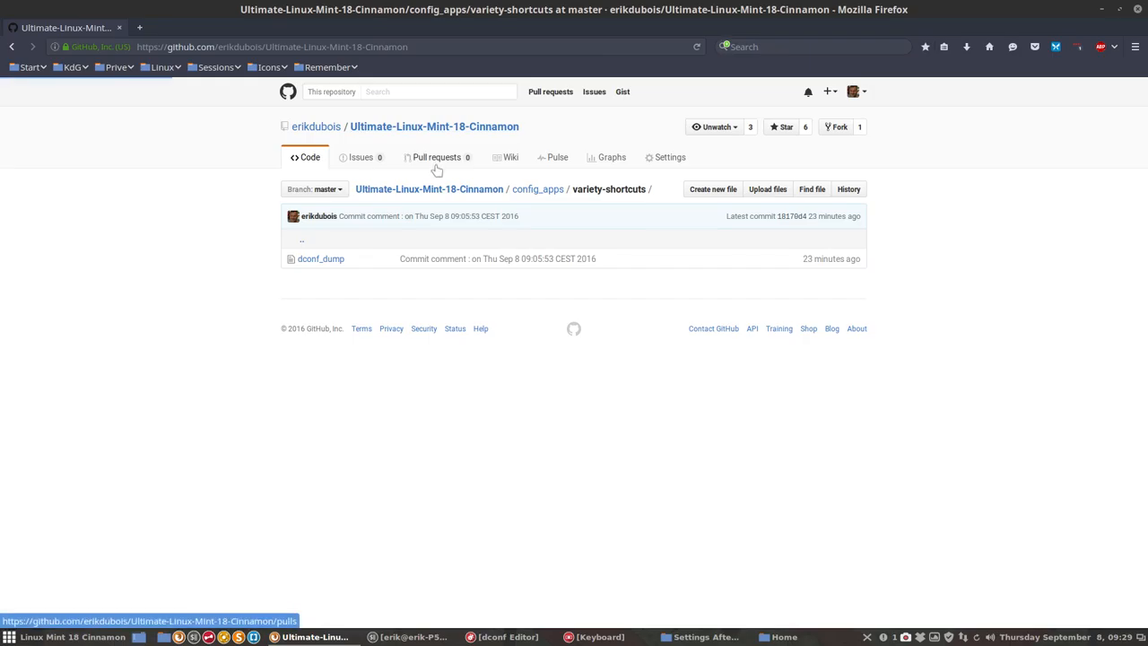
click(430, 126)
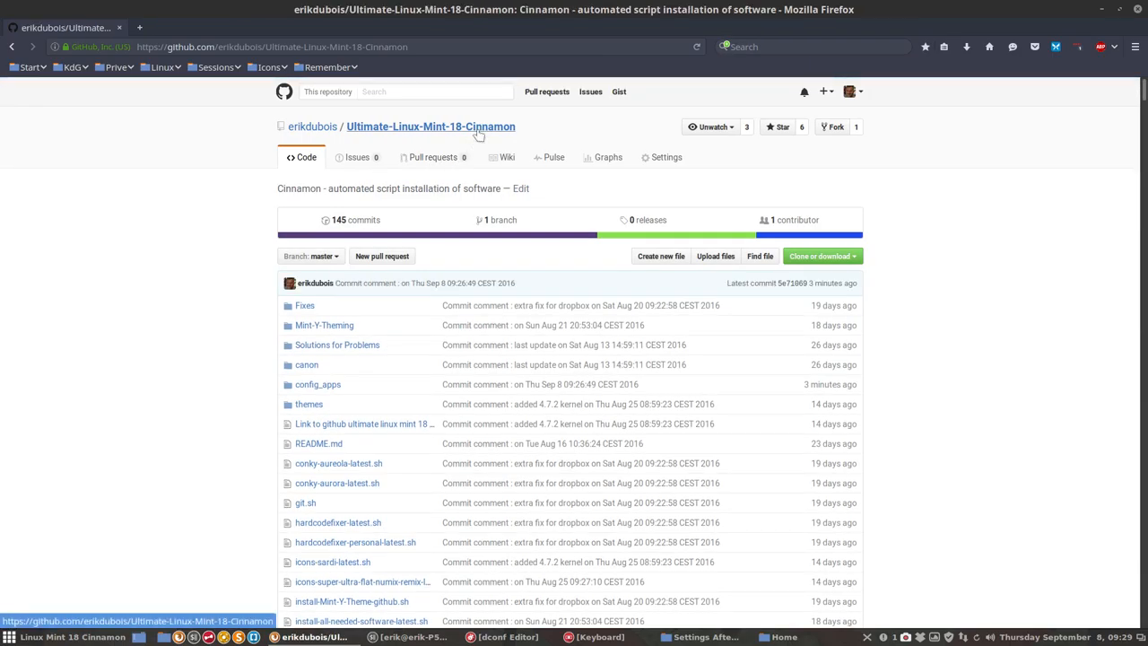
mouse_move(327, 384)
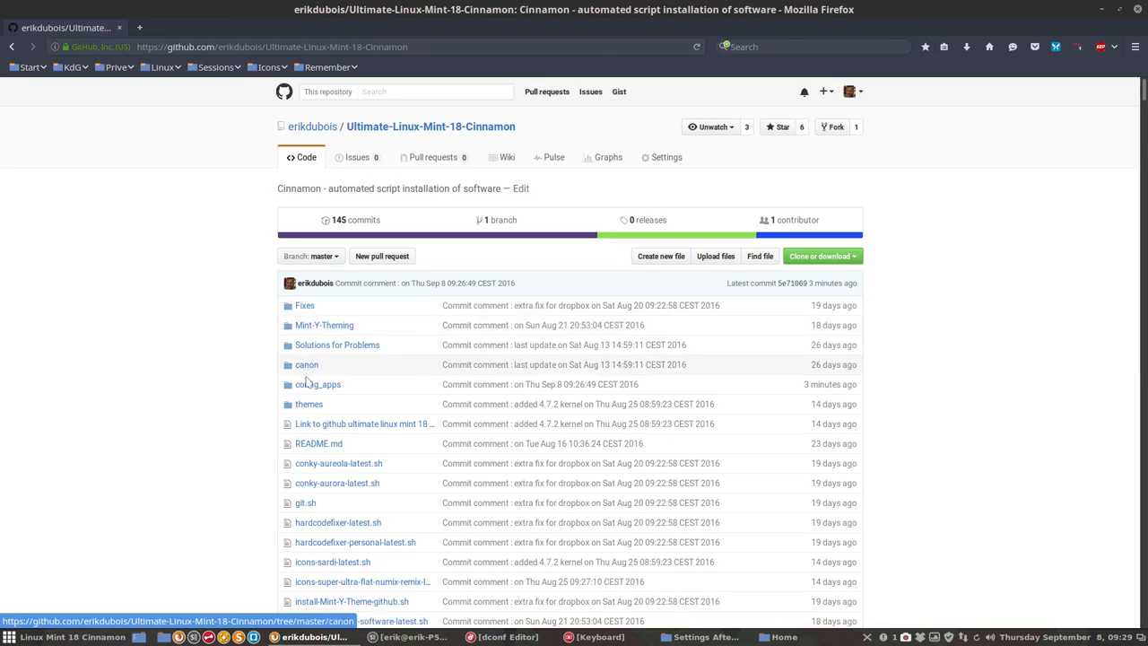
click(319, 384)
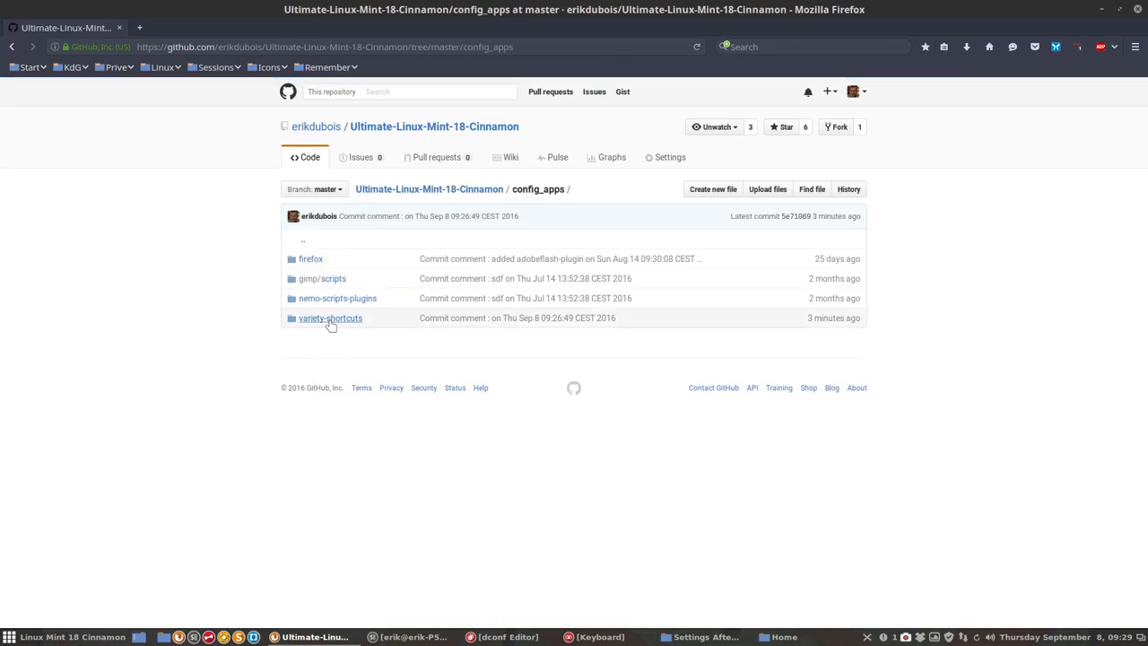
click(331, 318)
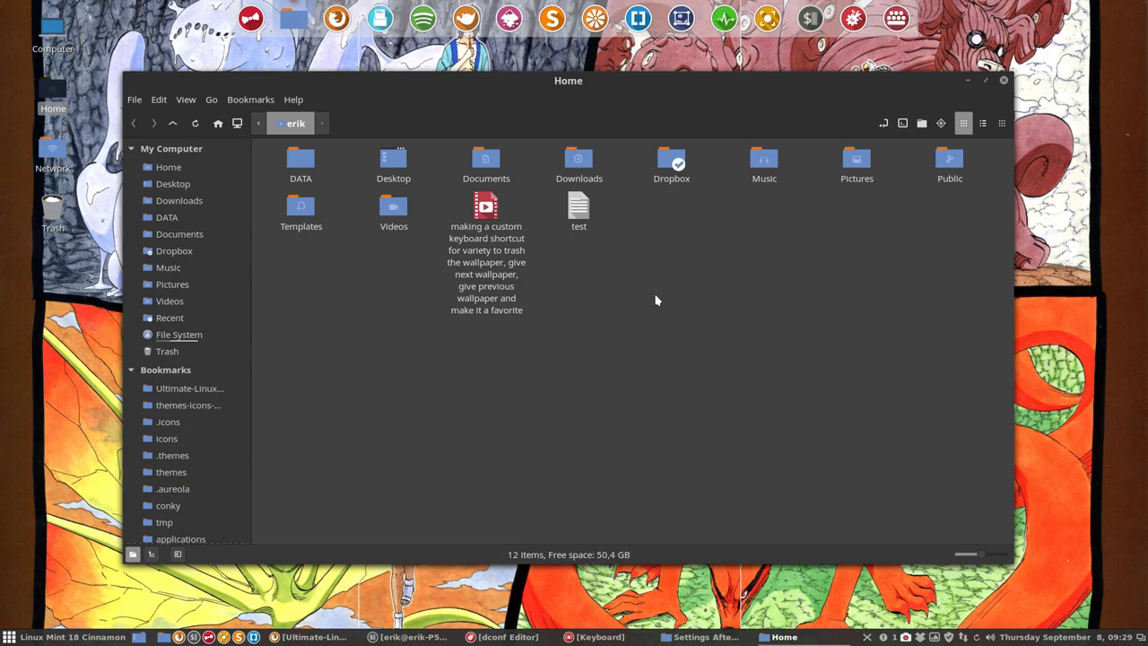
In Nemo, enter config_apps/variety-shortcuts and select the dconf_dump.sh script.
double_click(302, 162)
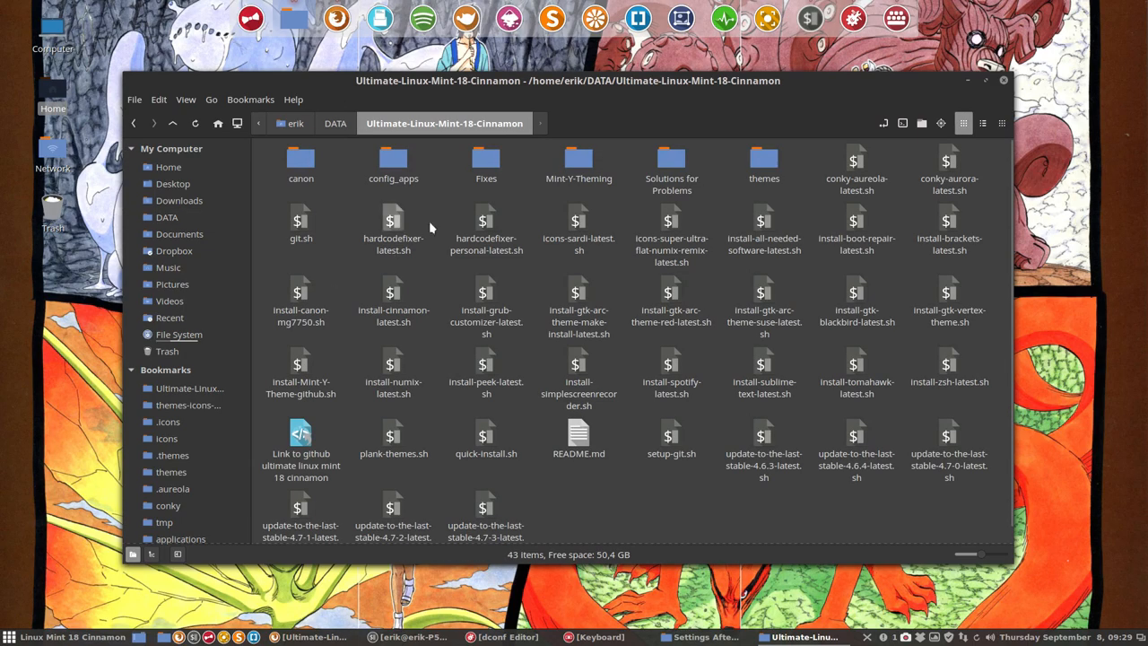
mouse_move(416, 176)
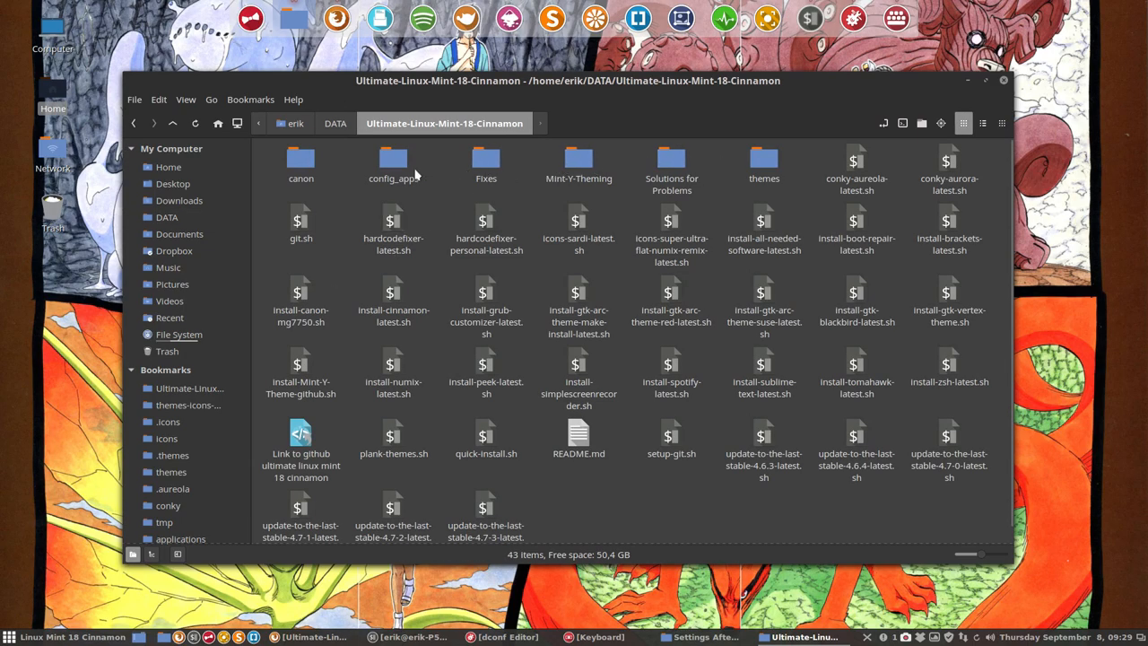
double_click(393, 161)
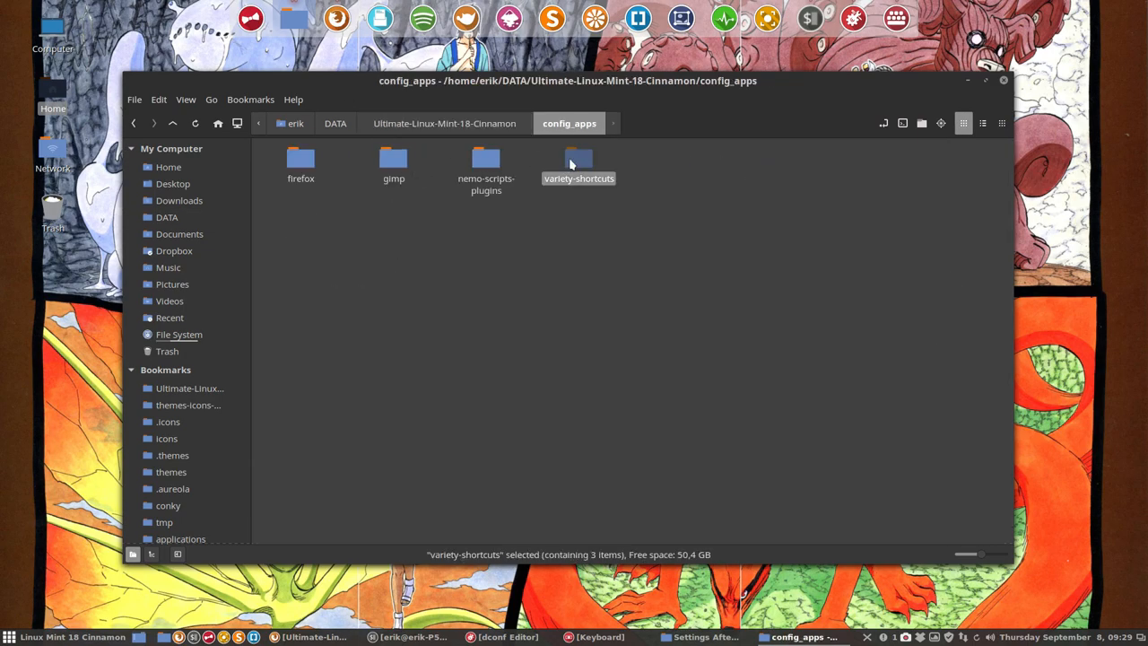
double_click(578, 159)
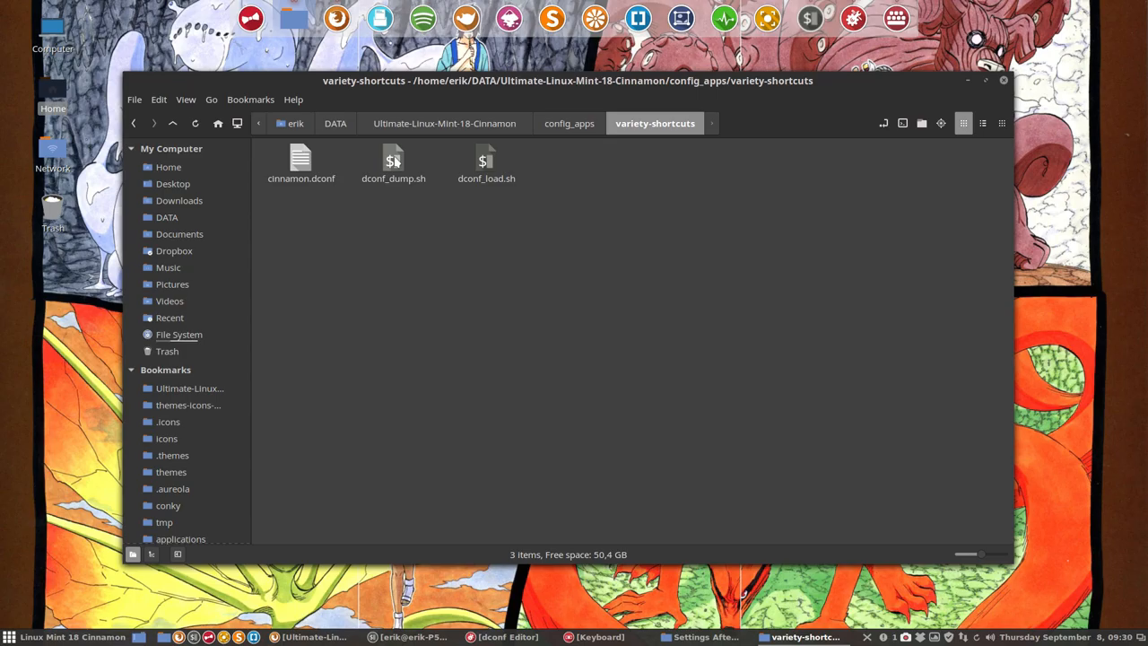
click(393, 161)
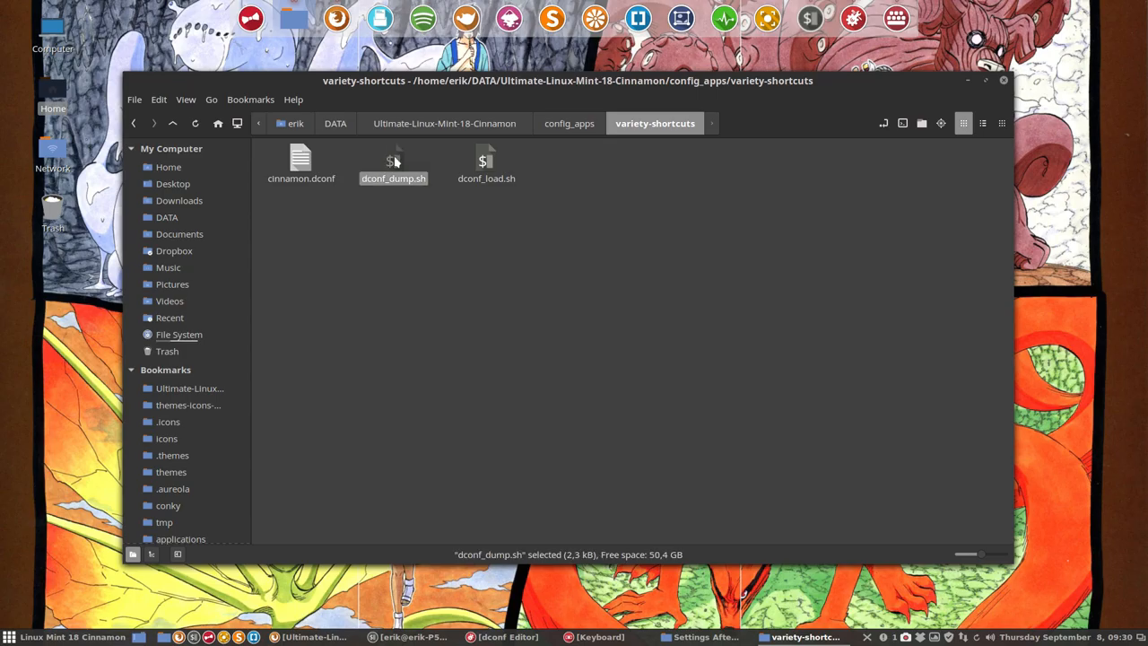
Display dconf_dump.sh in Sublime Text and mark the /org/cinnamon/desktop/keybindings/ dump path.
double_click(393, 159)
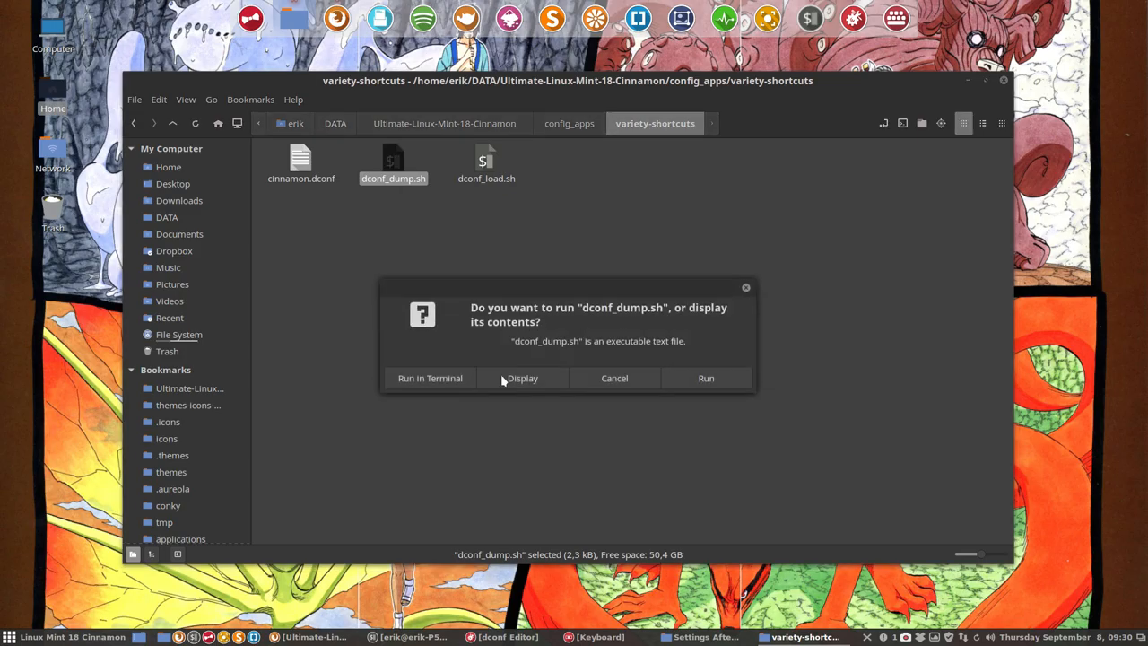
click(522, 376)
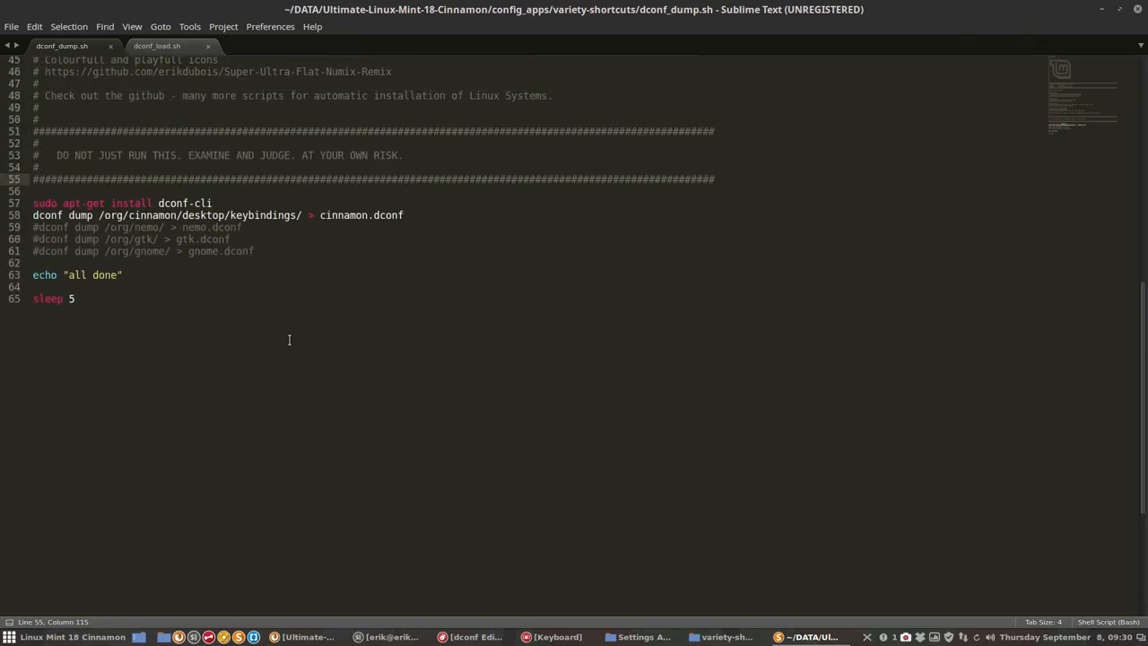
drag(106, 203, 212, 203)
text(sudo)
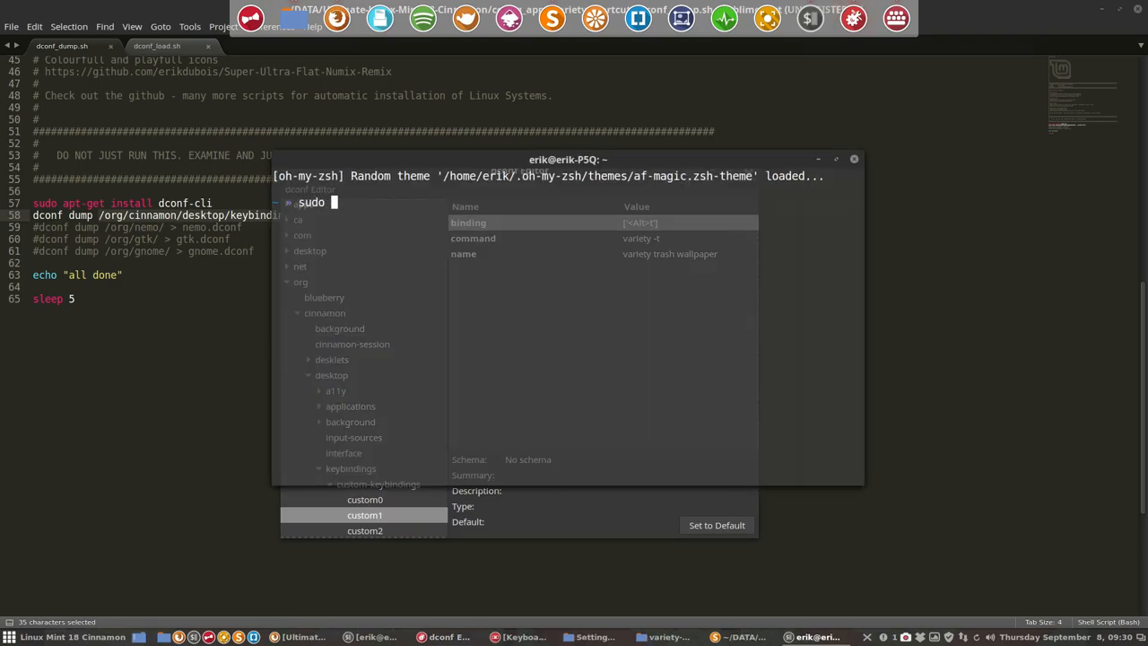
Run 'sudo apt install dconf-editor' and confirm with the sudo password.
text(apt install dconf-)
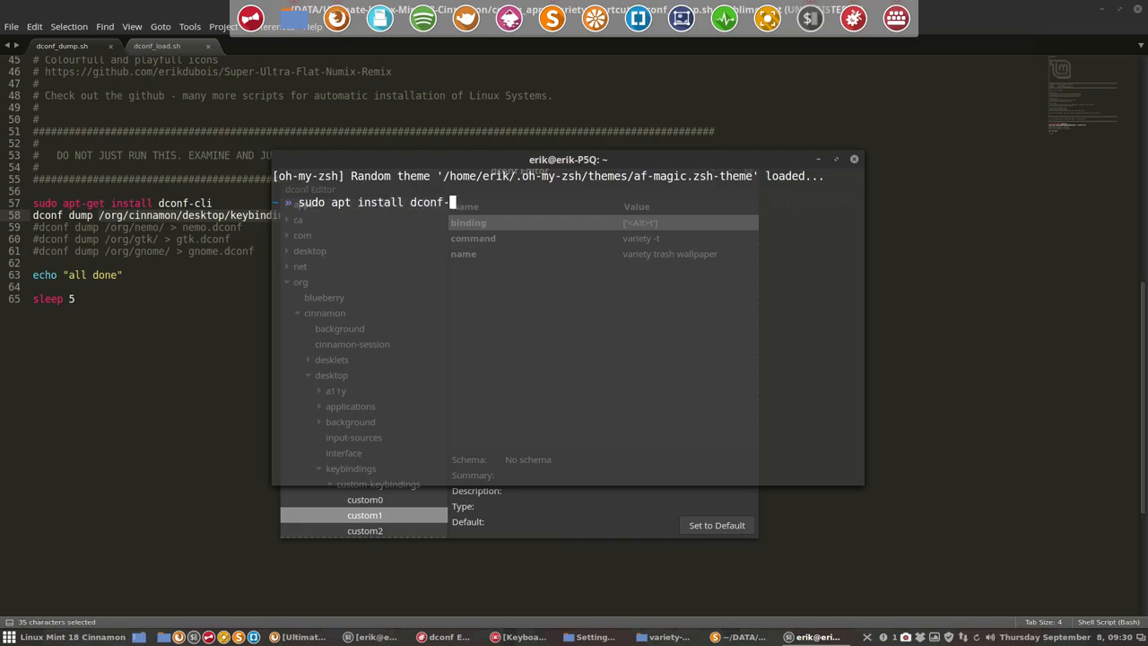
key(Tab)
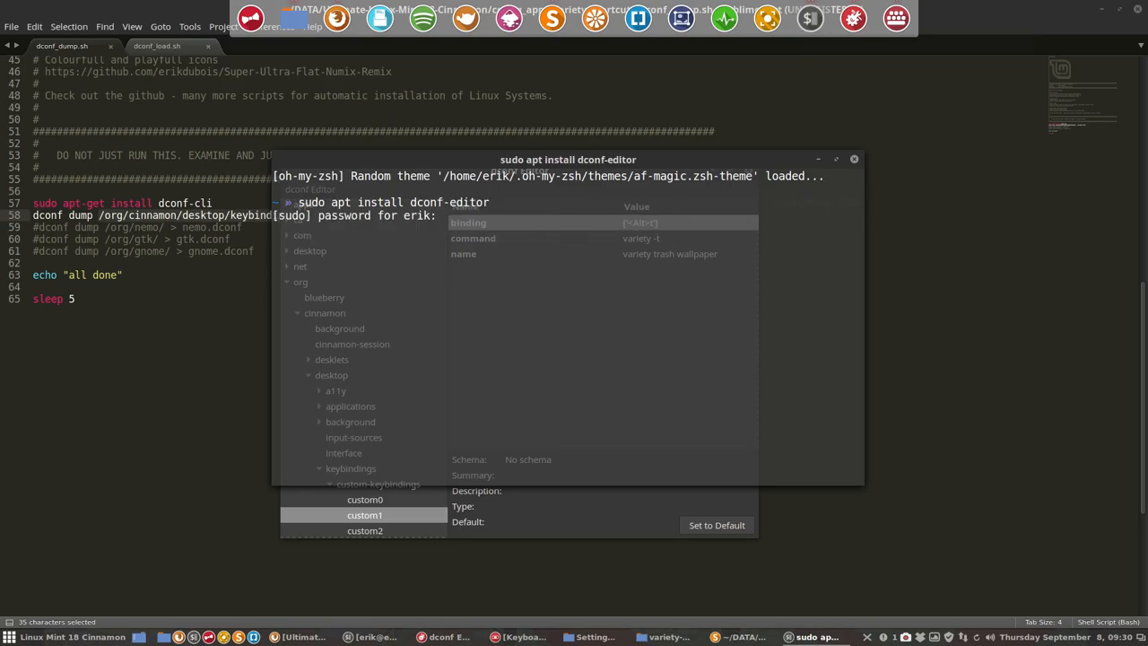
key(Return)
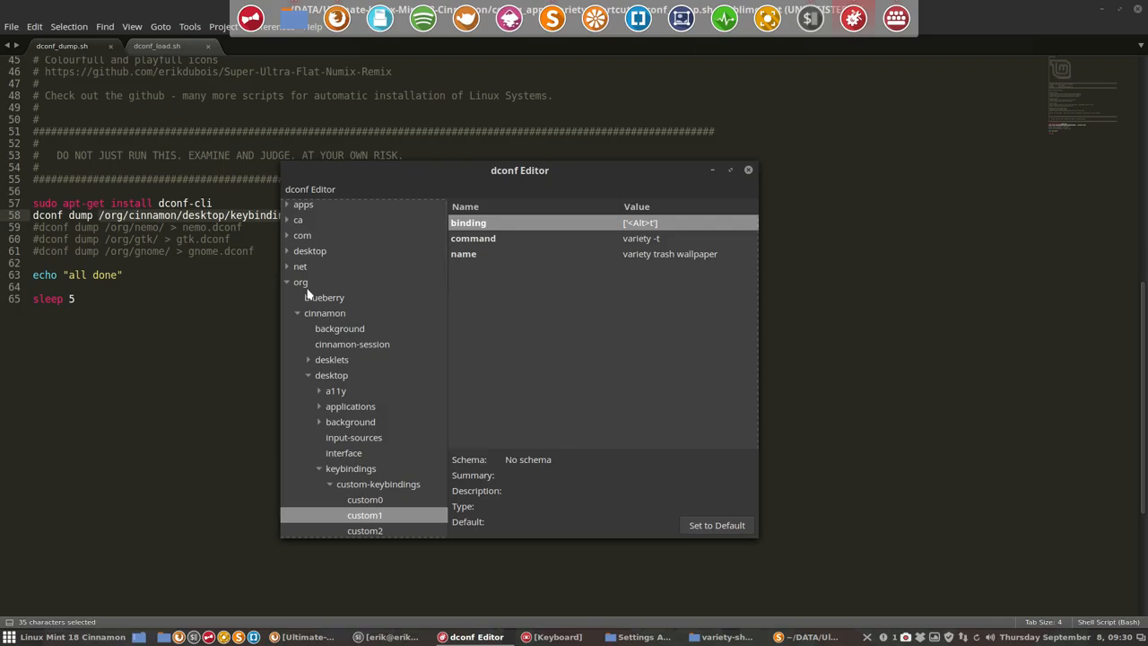
Use the dconf Editor application menu to quit back to dconf_dump.sh.
click(309, 189)
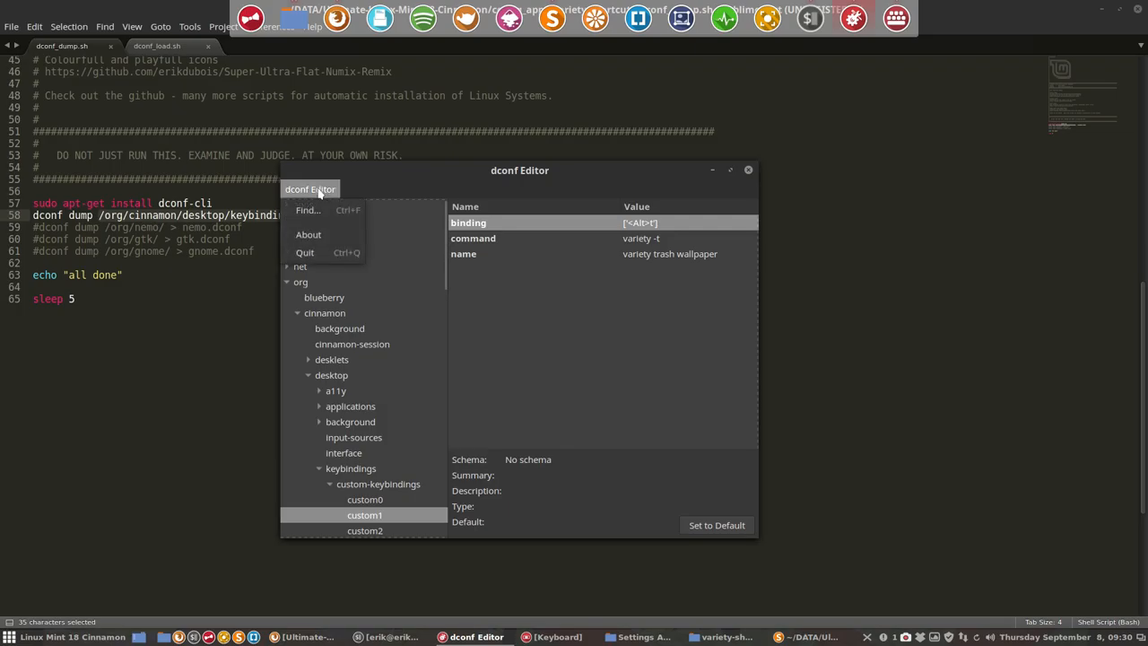
mouse_move(405, 165)
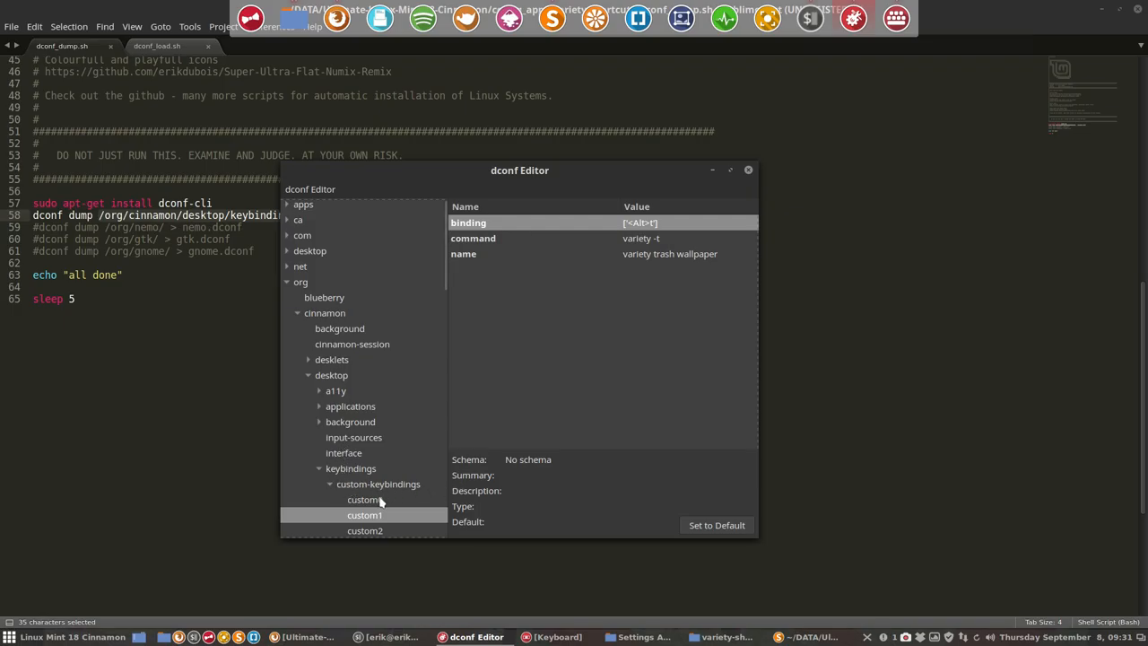
click(364, 532)
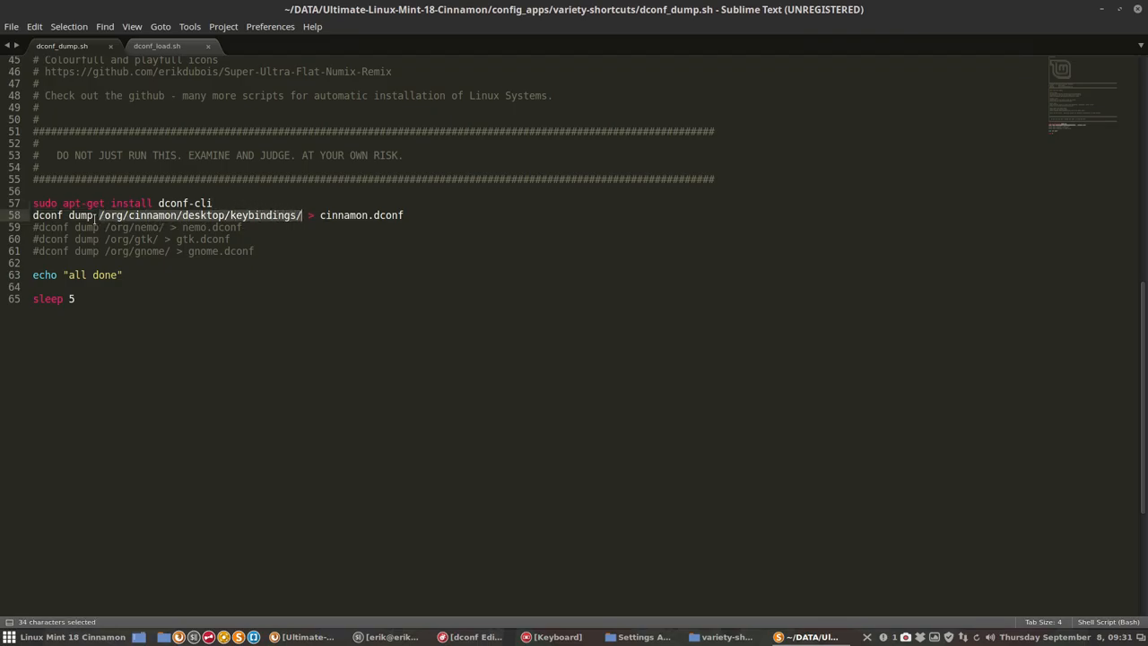
Open cinnamon.dconf with the five custom Variety keybindings, then show dconf_load.sh.
click(319, 216)
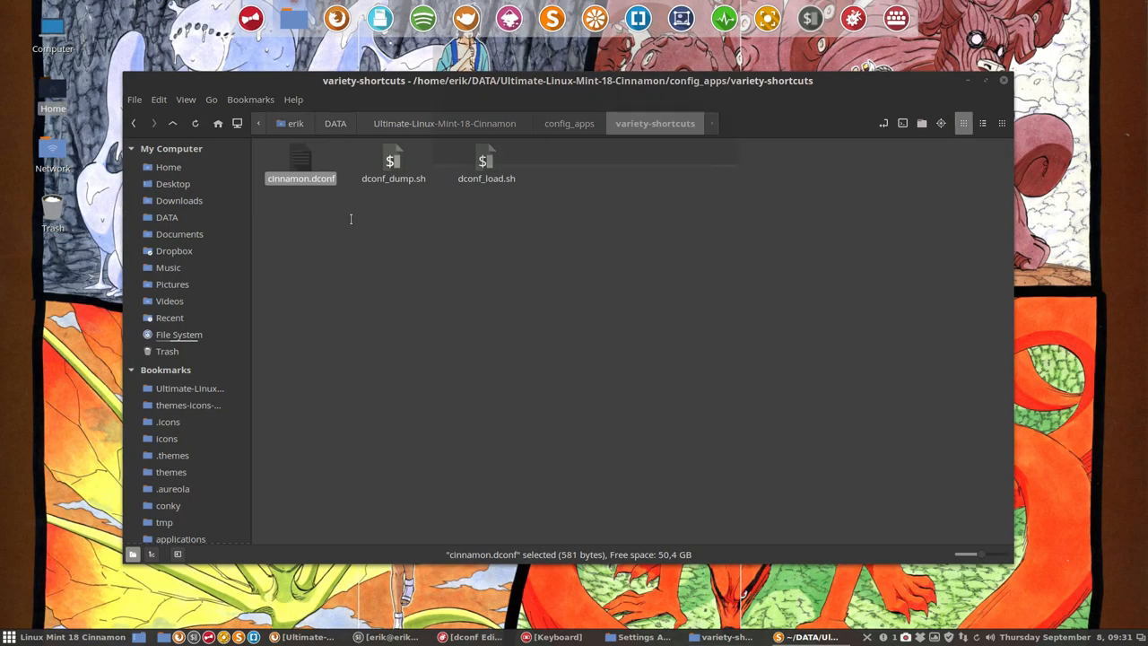
double_click(301, 161)
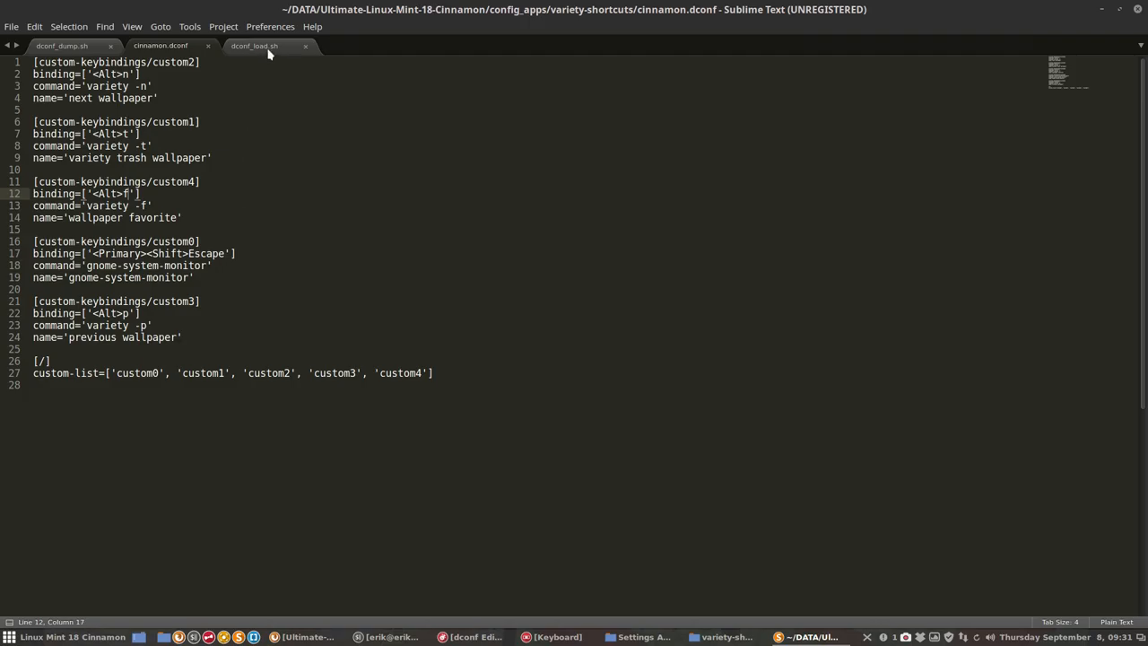
click(255, 47)
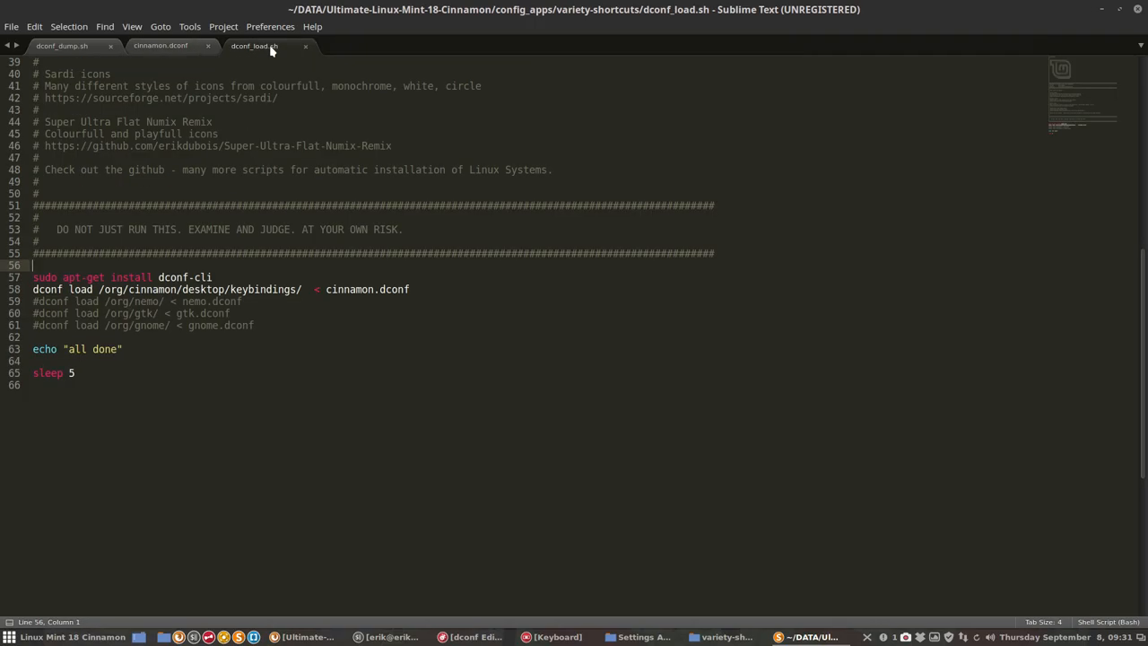